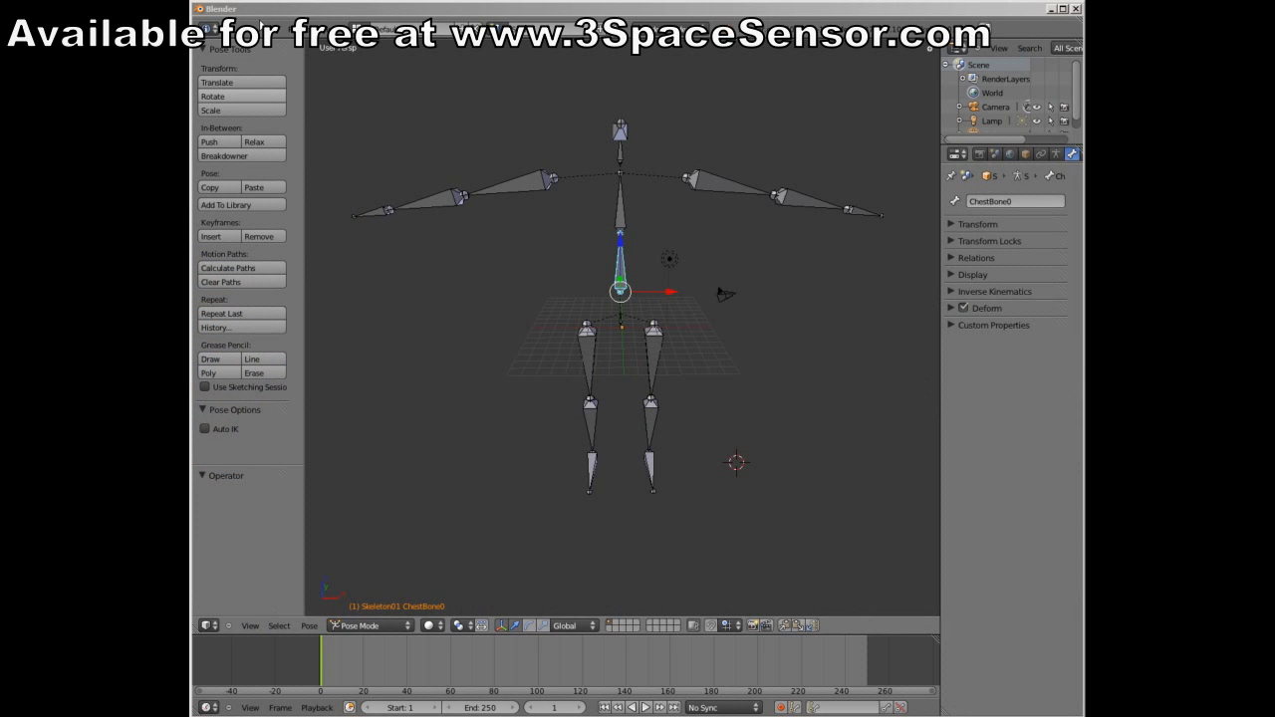
Enable the 'Animation: YEI 3 Space Plugin' add-on in User Preferences.
left_click(218, 35)
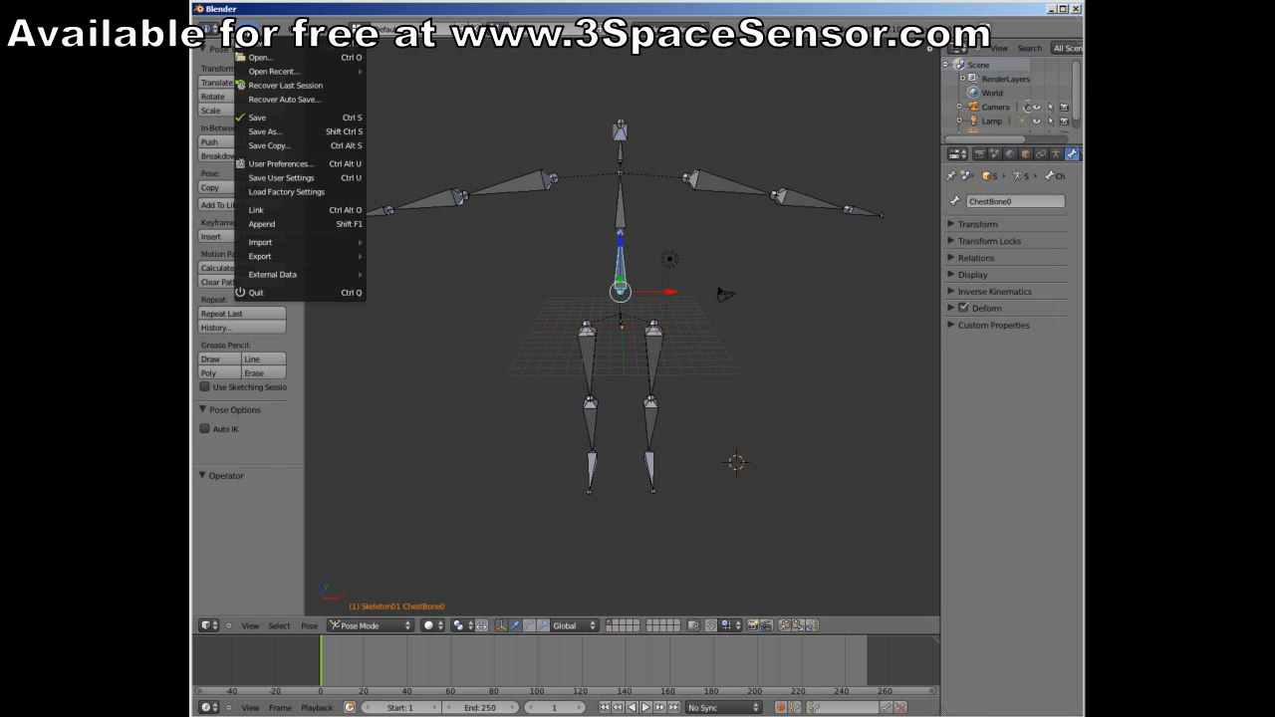
left_click(282, 163)
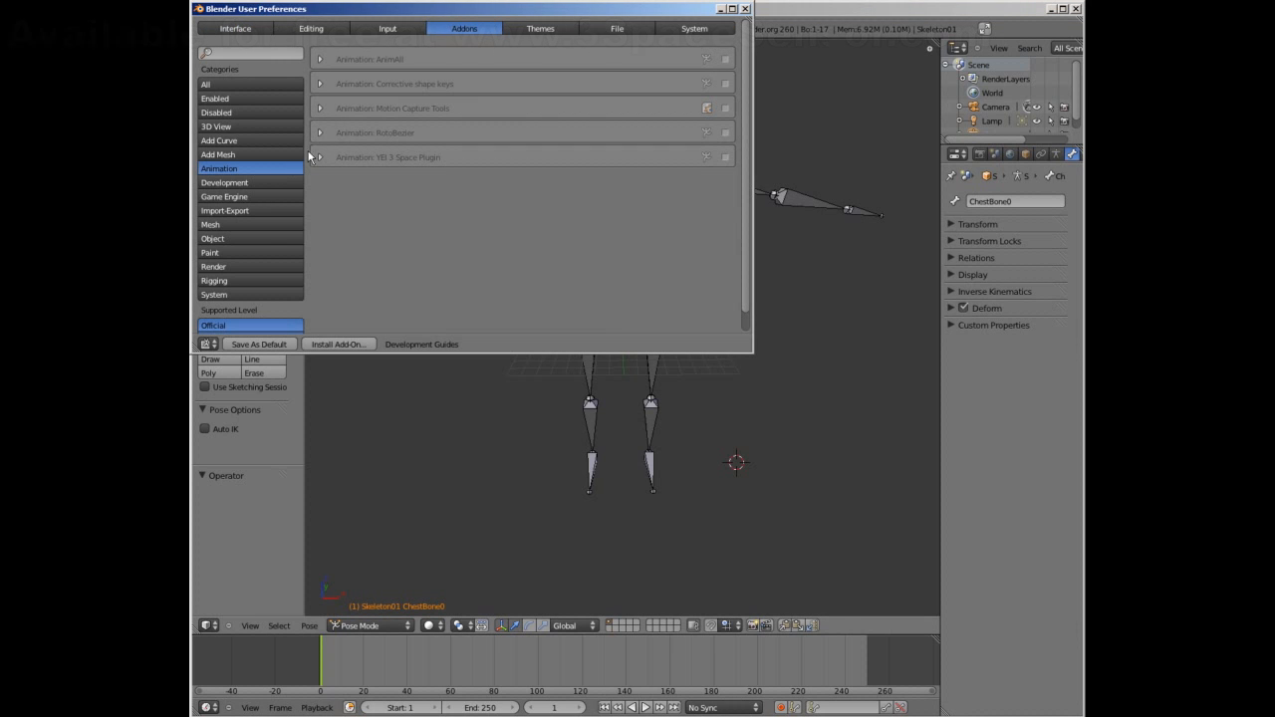
left_click(726, 157)
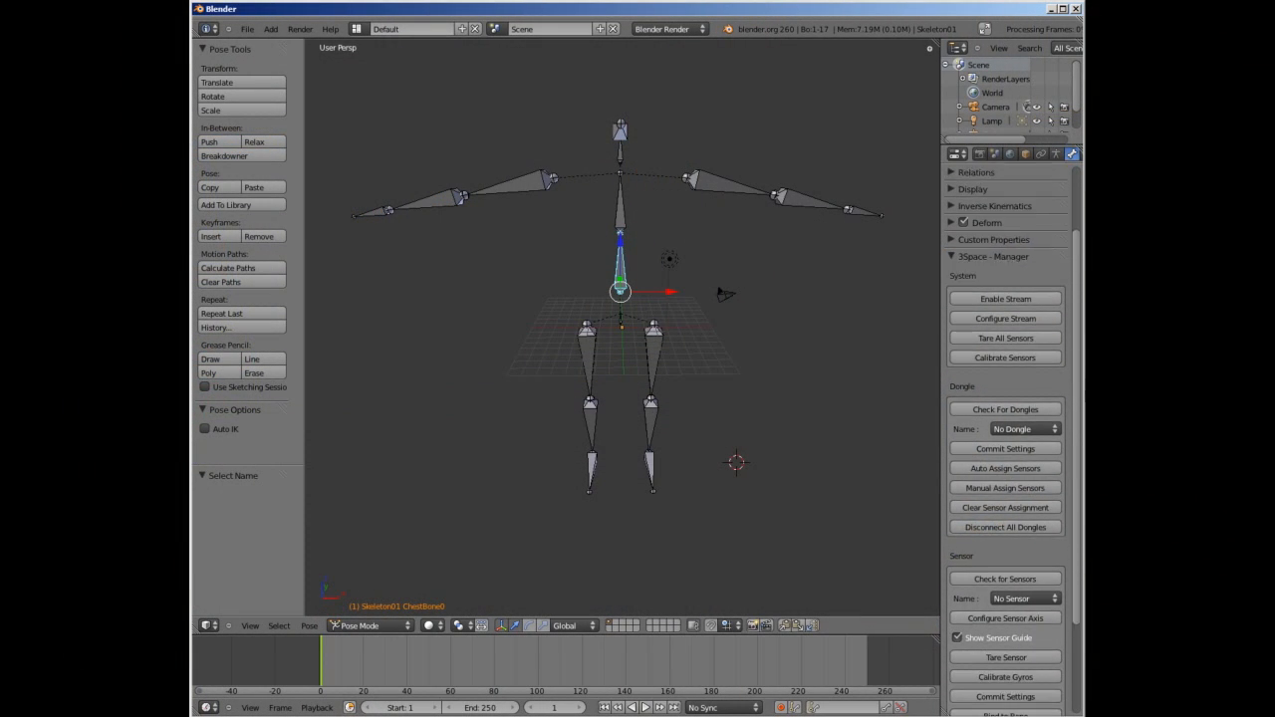
Detect connected sensors and bind sensors 10A and 10B to the right lower and upper arm bones.
scroll("down", 3)
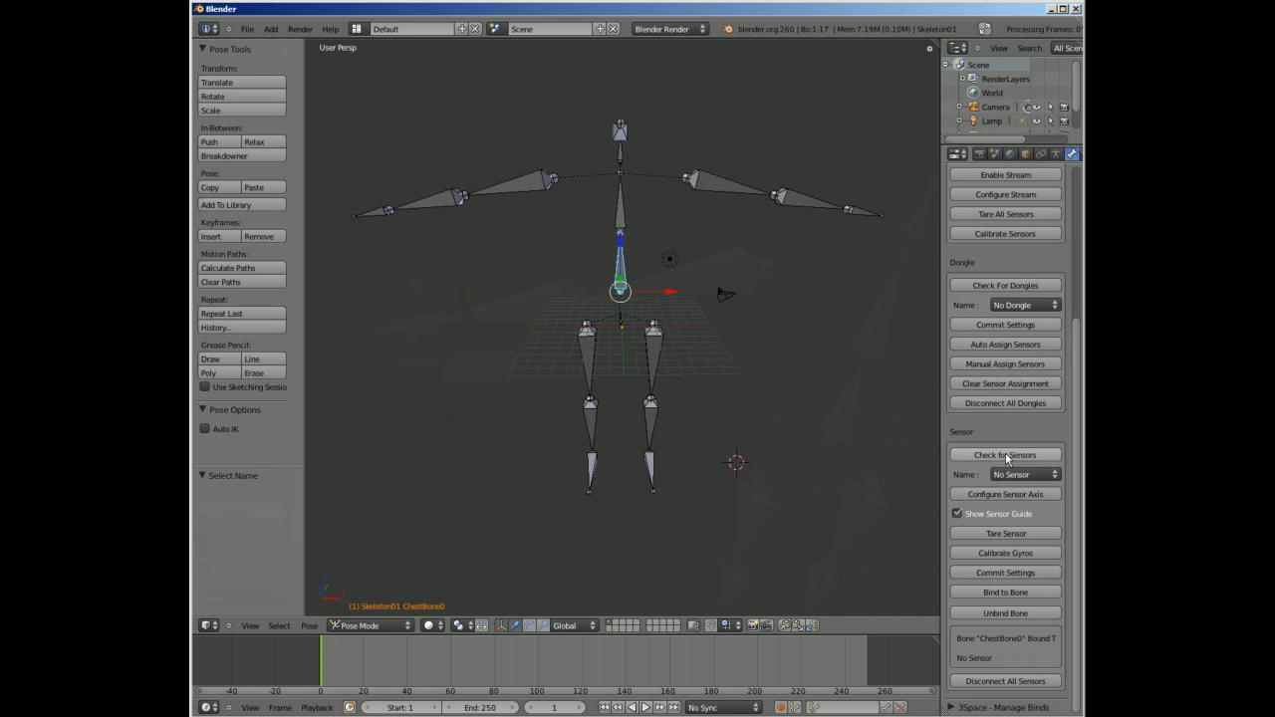
left_click(1021, 475)
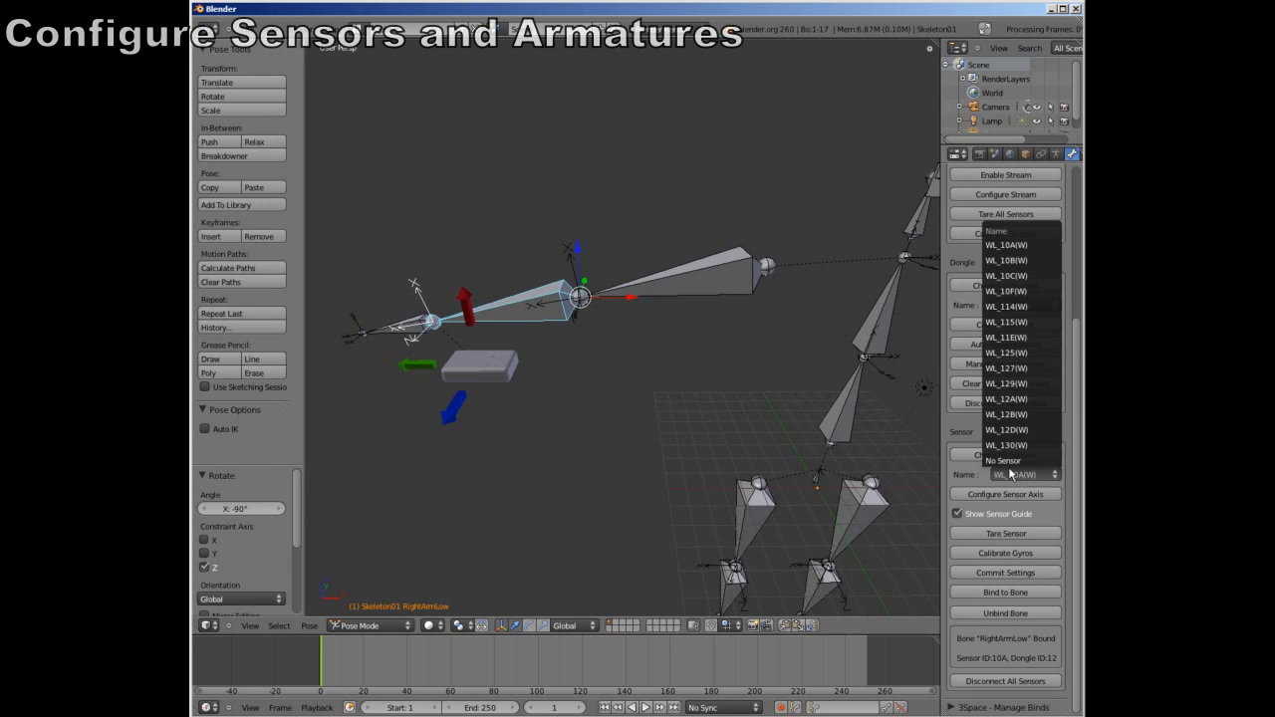
left_click(1006, 260)
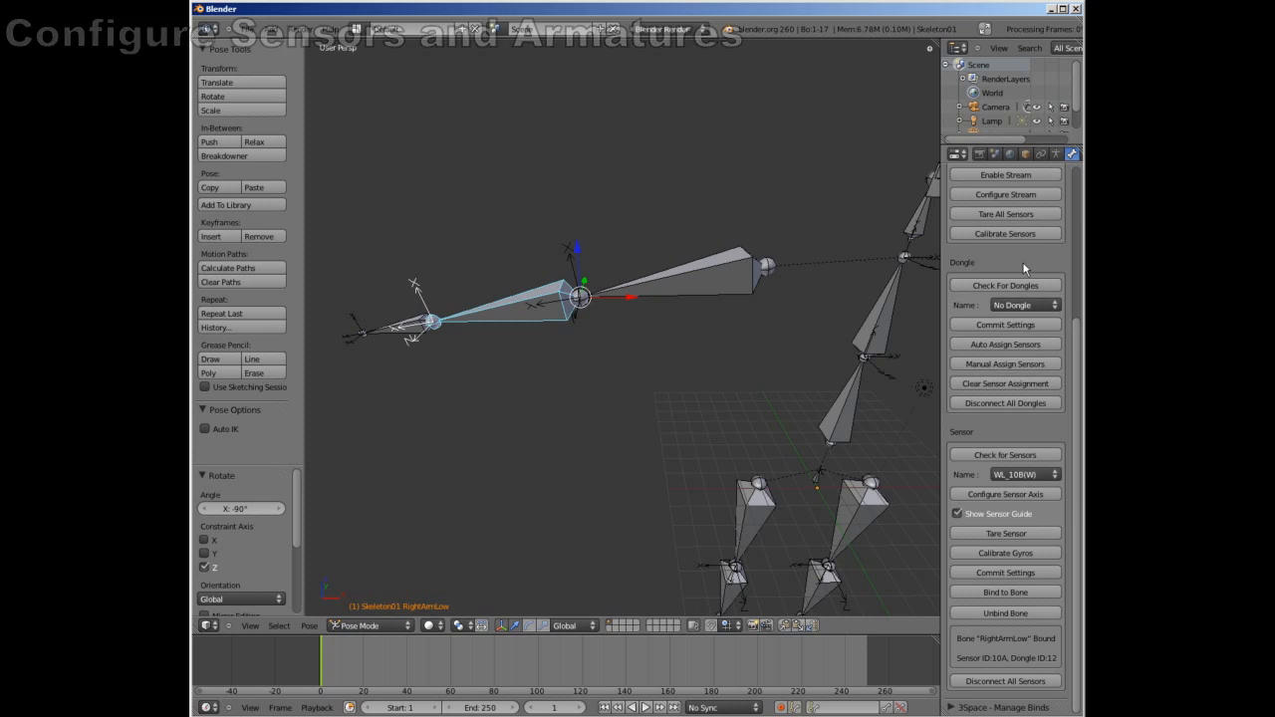
left_click(757, 264)
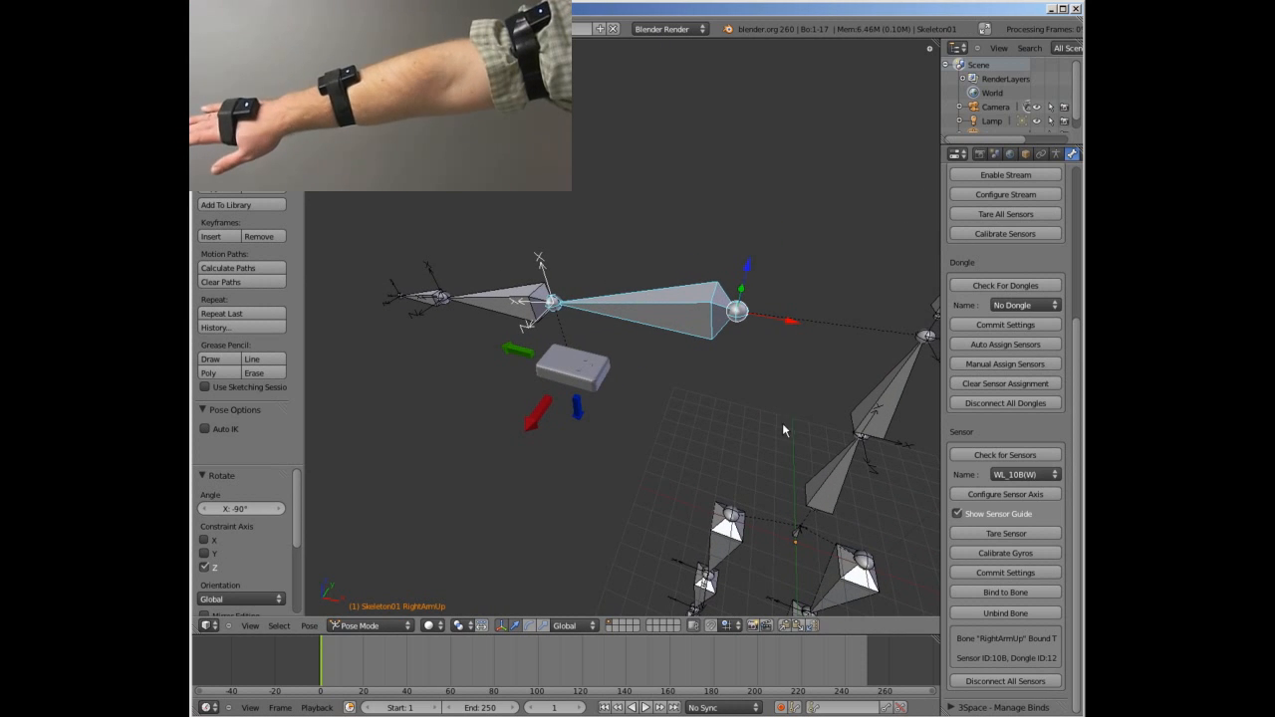
left_click(1005, 494)
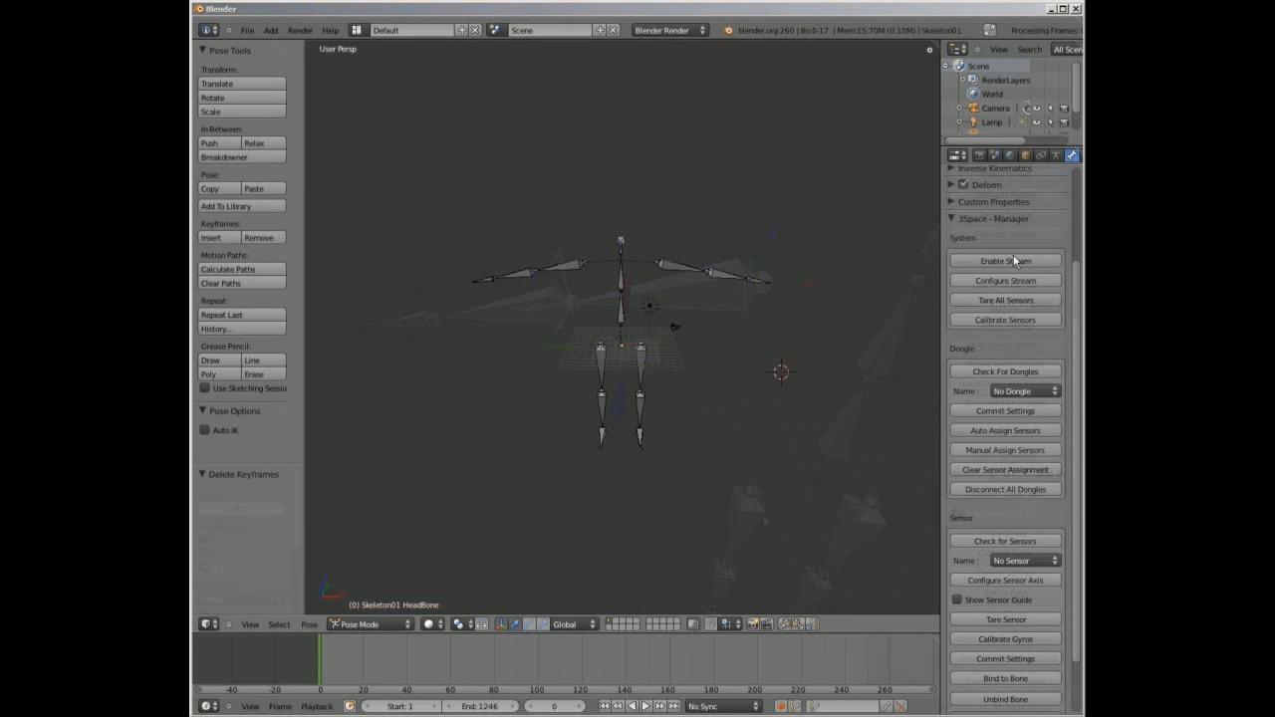
Enable the live 3Space stream and switch the bottom editor toward the Dope Sheet.
left_click(1004, 260)
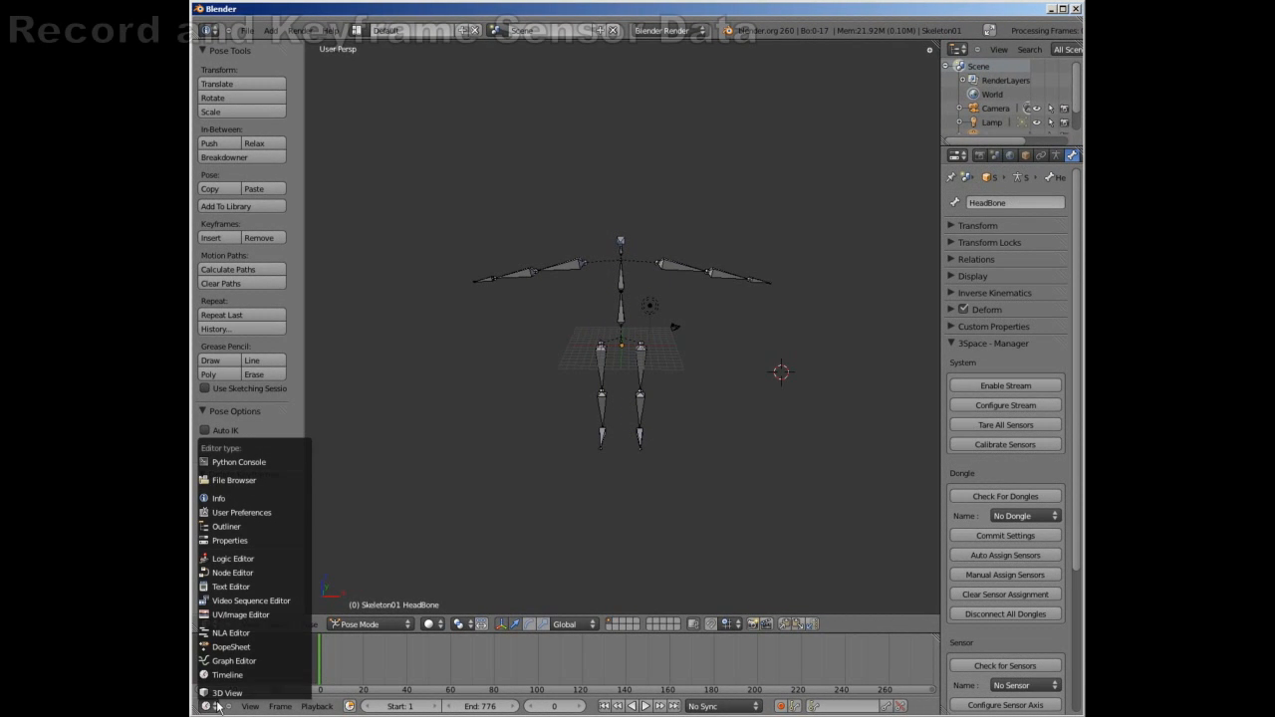
left_click(230, 647)
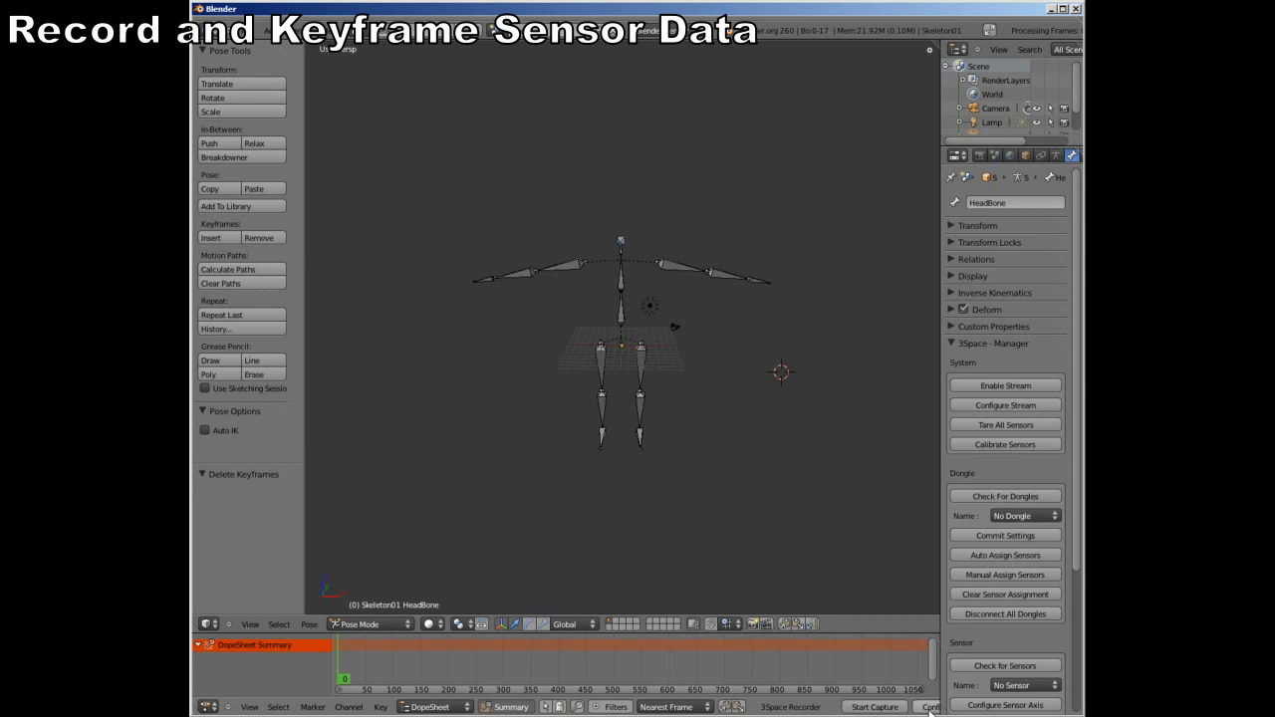
Start a 3Space Recorder capture to record the arm motion as keyframes.
left_click(929, 707)
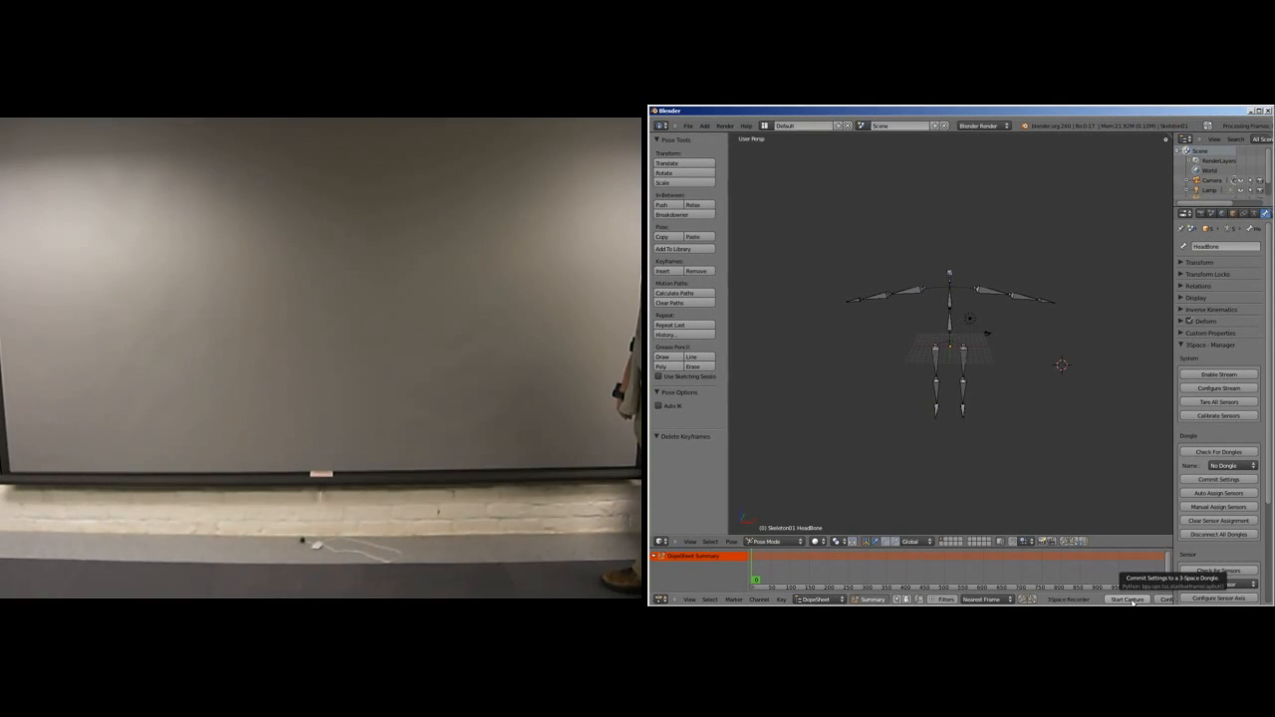
left_click(1127, 599)
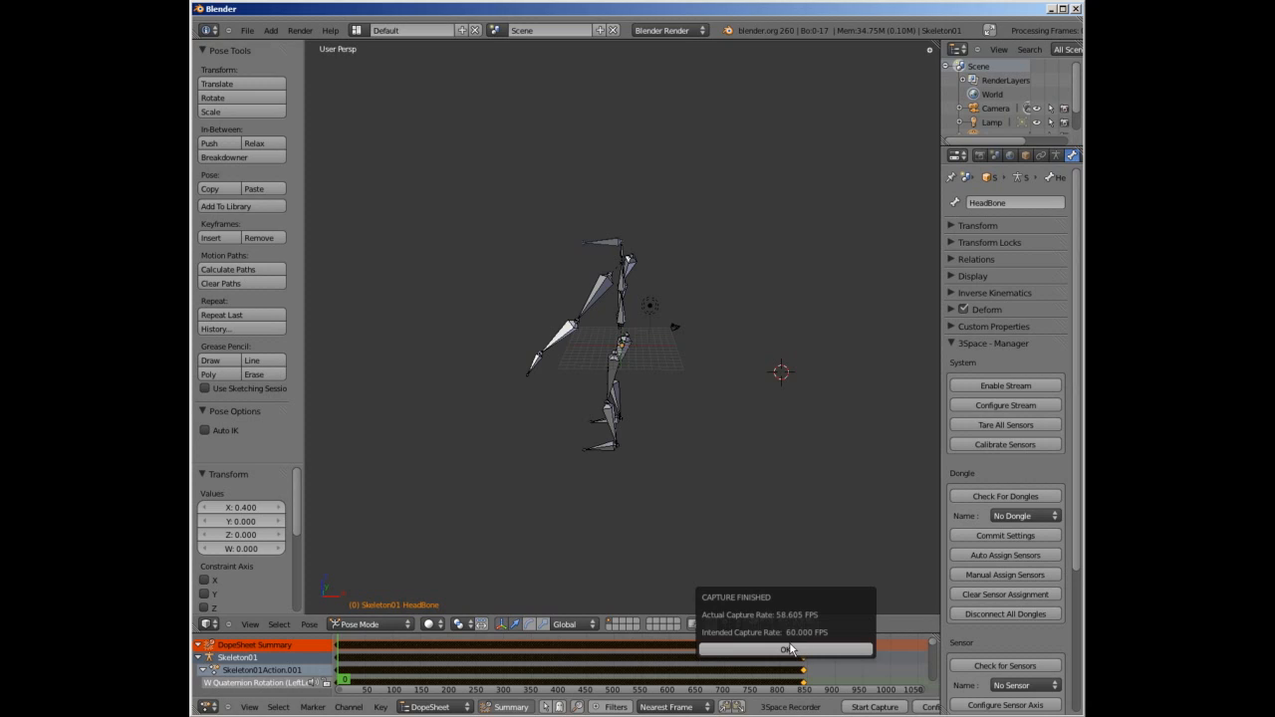
Dismiss the Capture Finished report and switch the bottom editor back to Timeline.
left_click(787, 649)
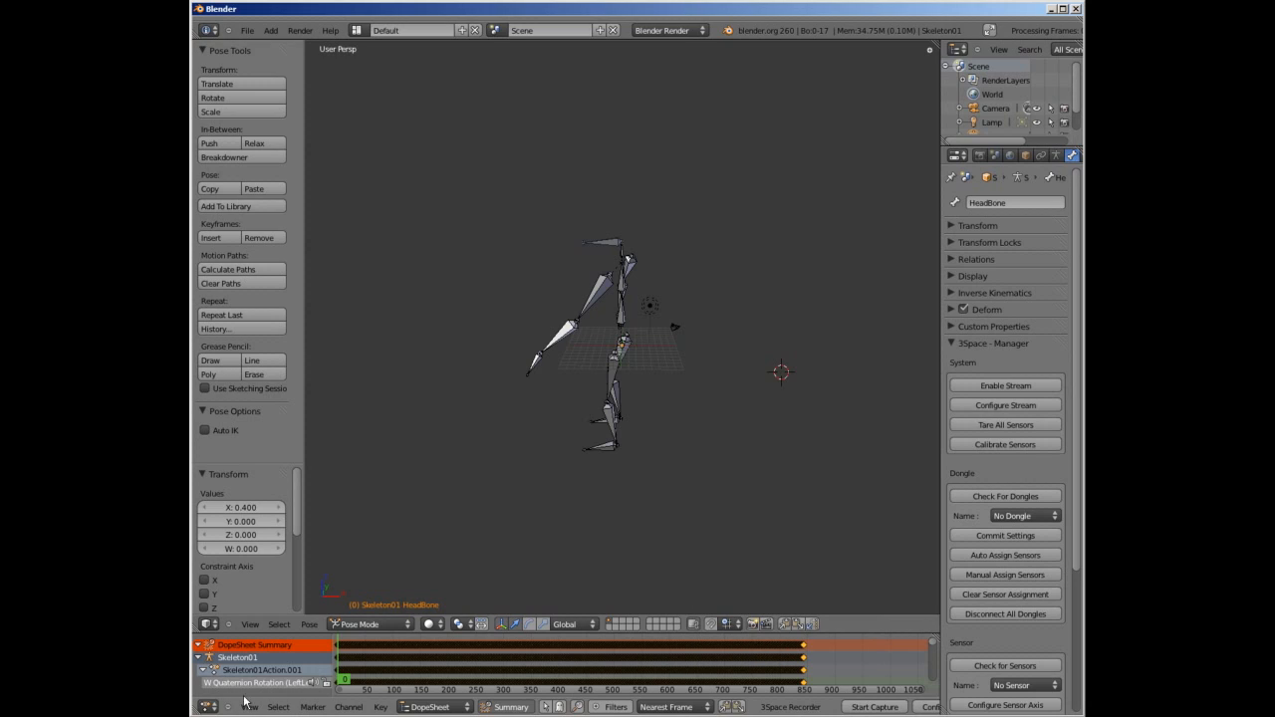
left_click(209, 707)
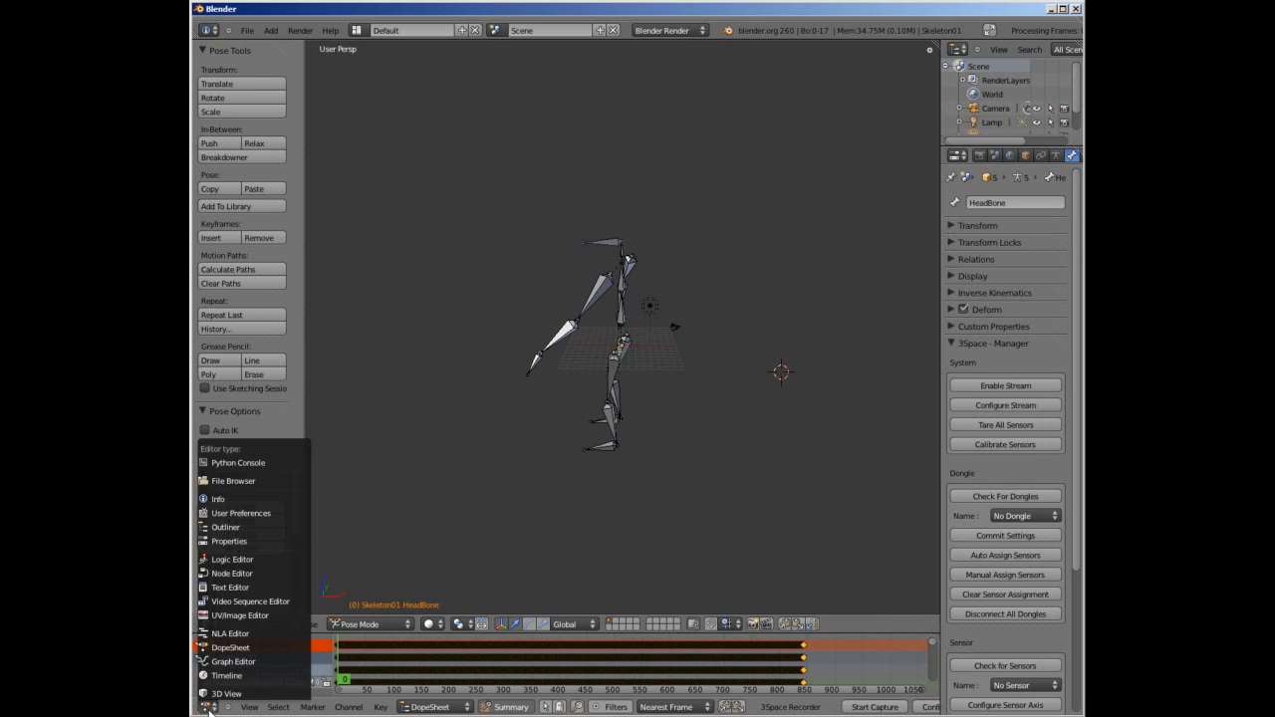
left_click(228, 675)
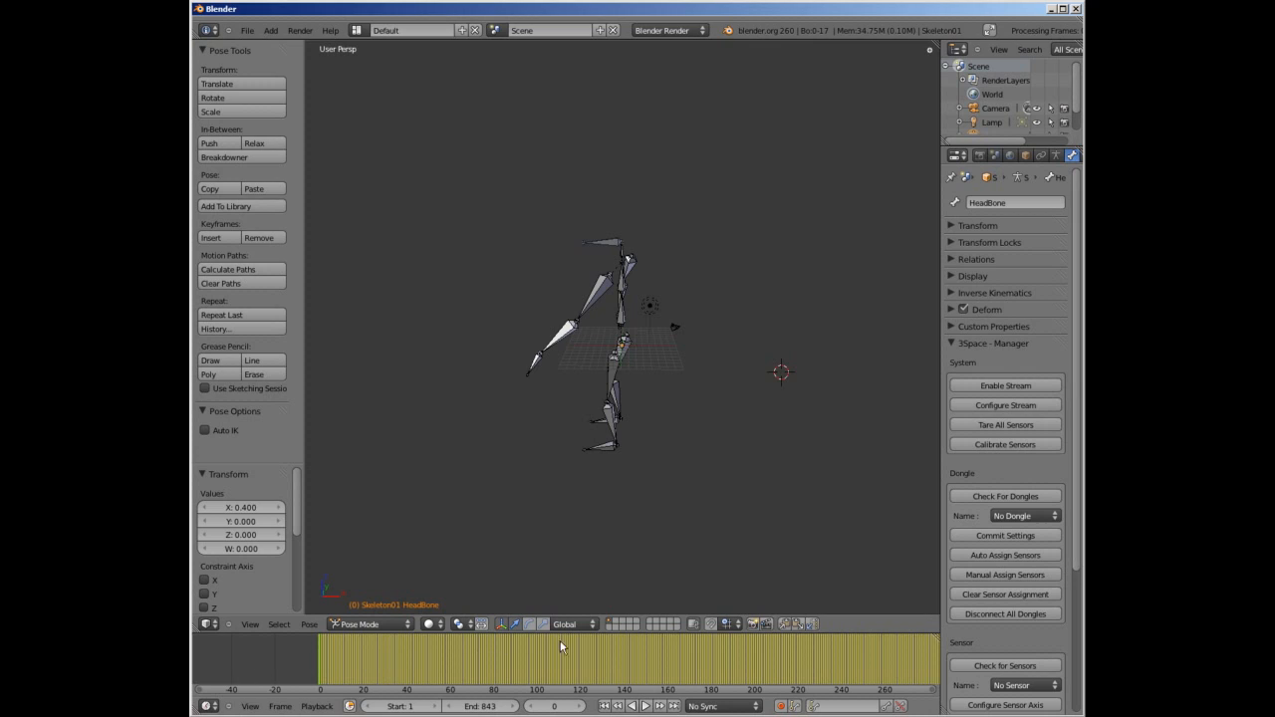
Play and stop the 843-frame recorded motion, then scrub to frame 41.
left_click(645, 706)
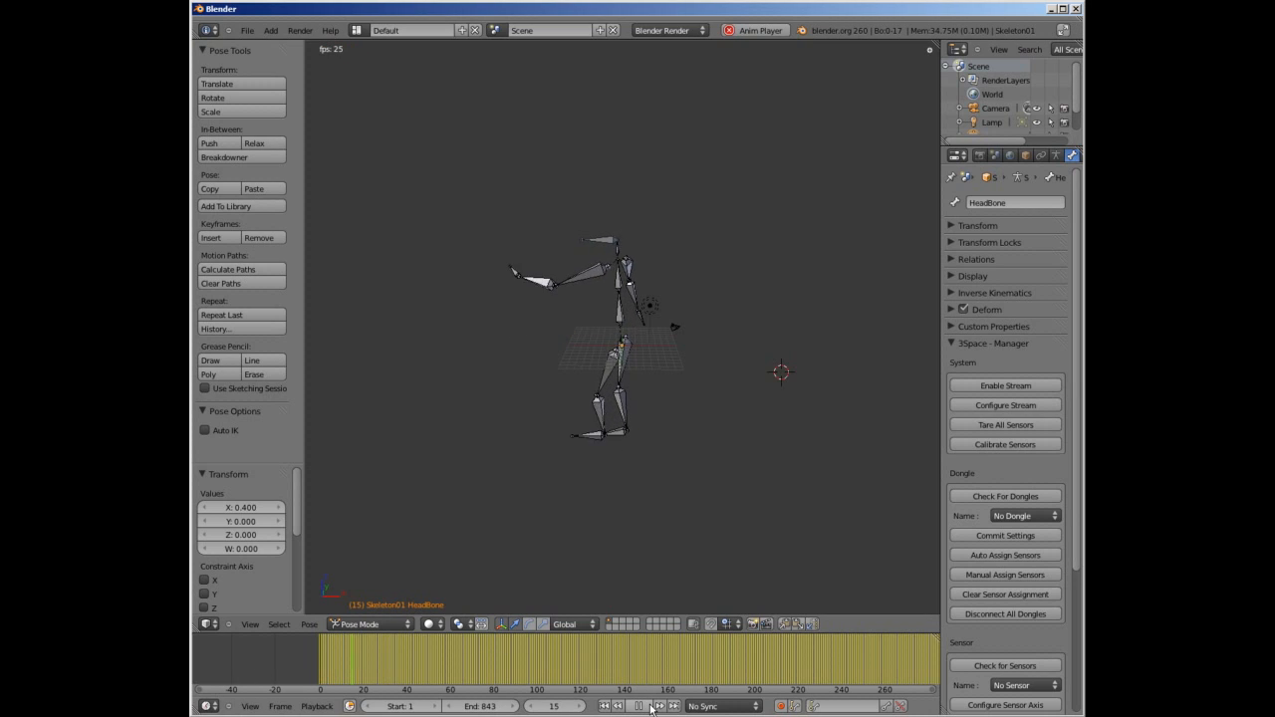
left_click(637, 706)
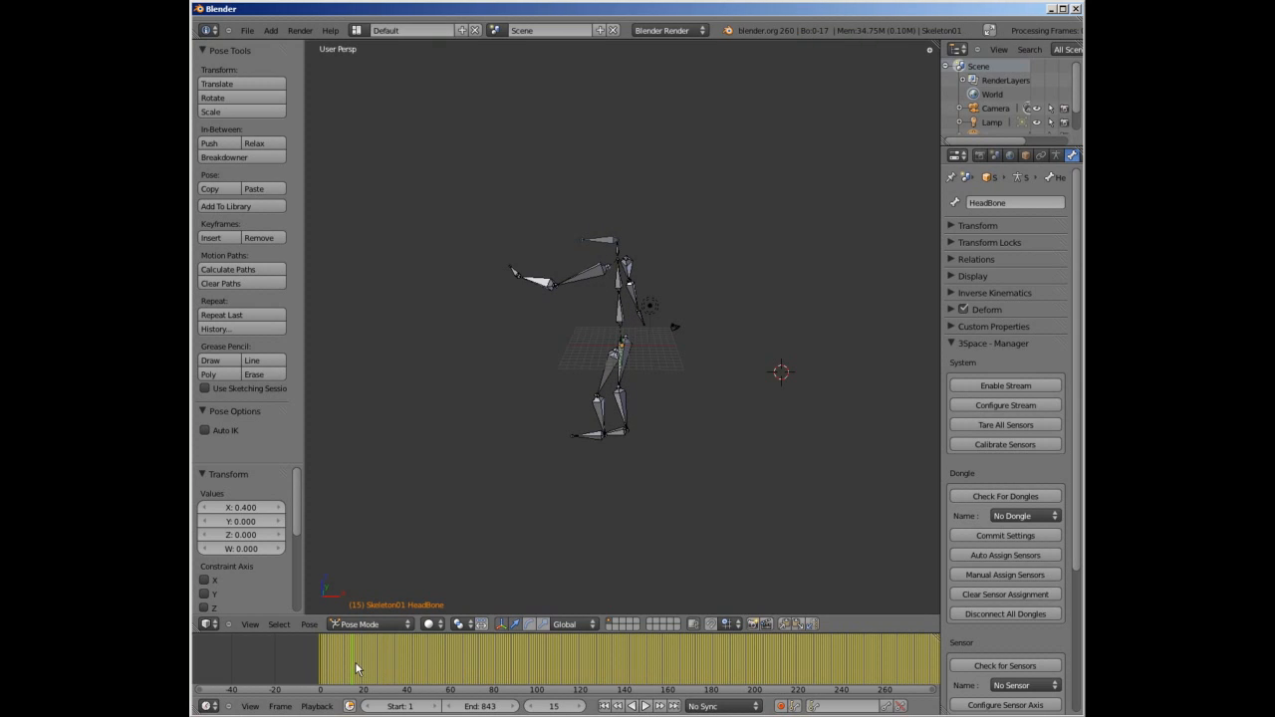
left_click(407, 663)
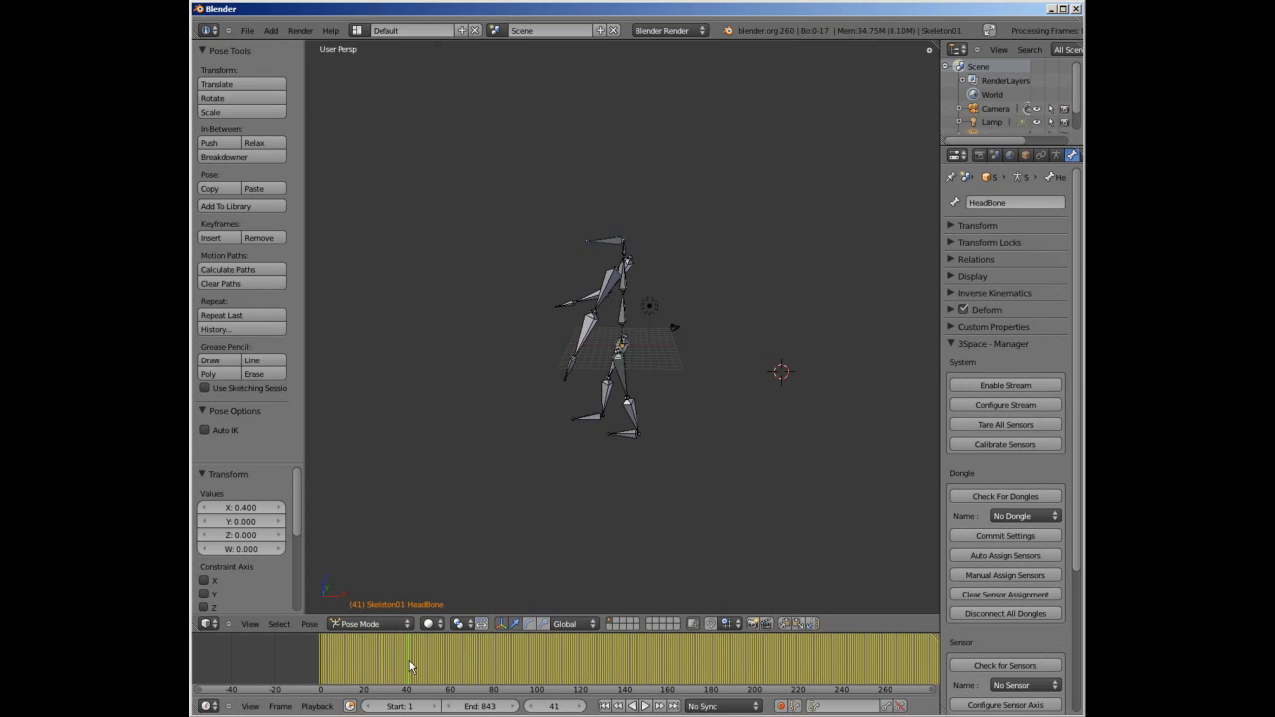